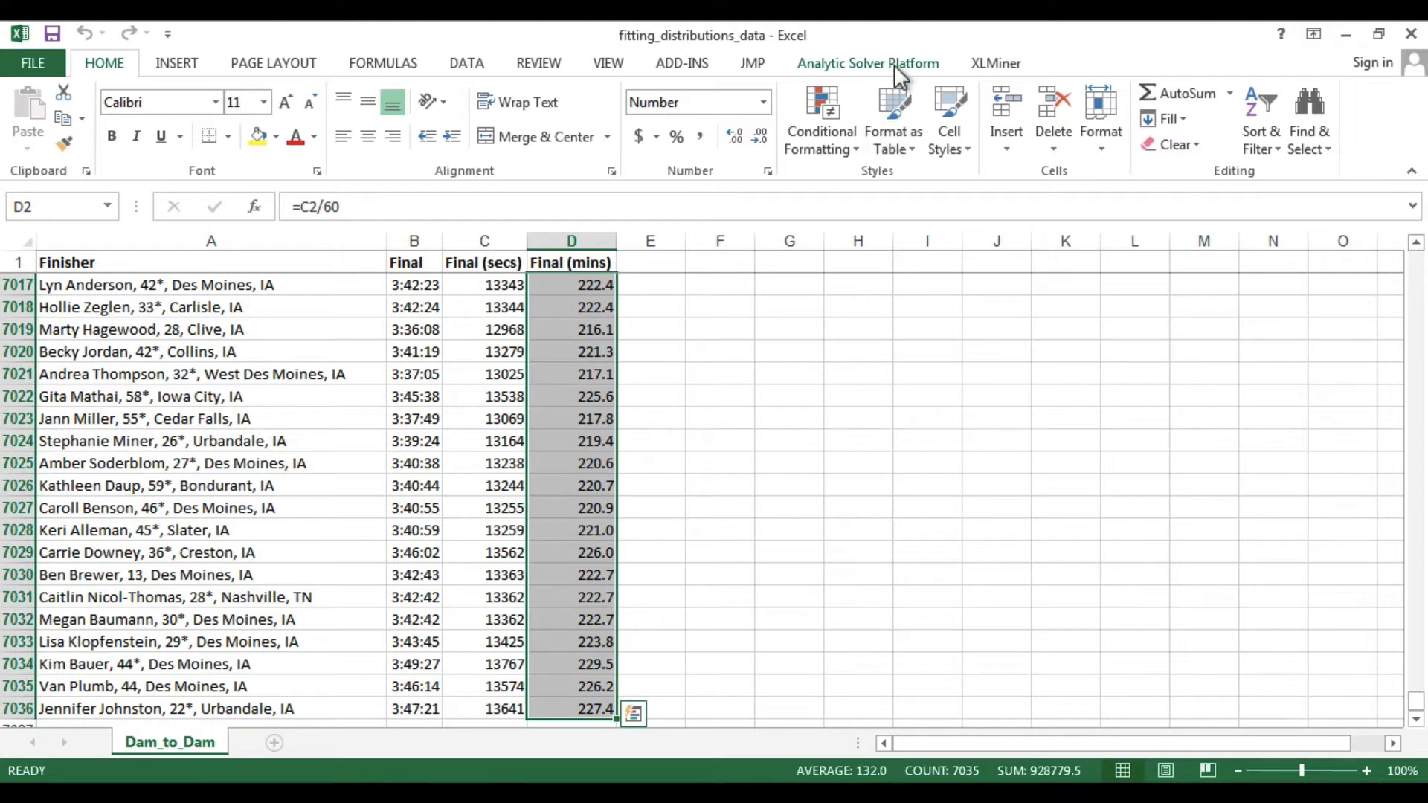
# Show the Analytic Solver Platform ribbon and open its model pane
pyautogui.click(867, 63)
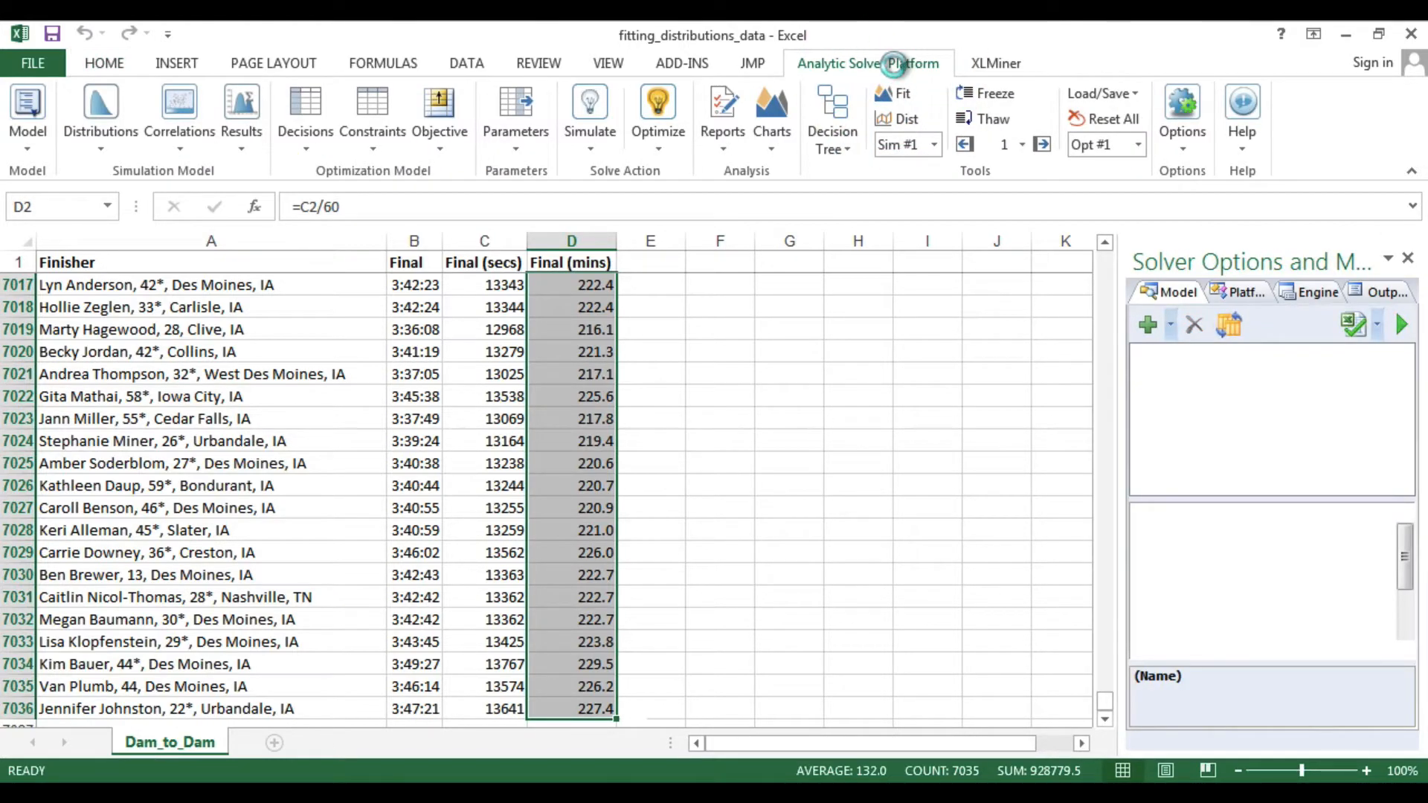
pyautogui.click(28, 109)
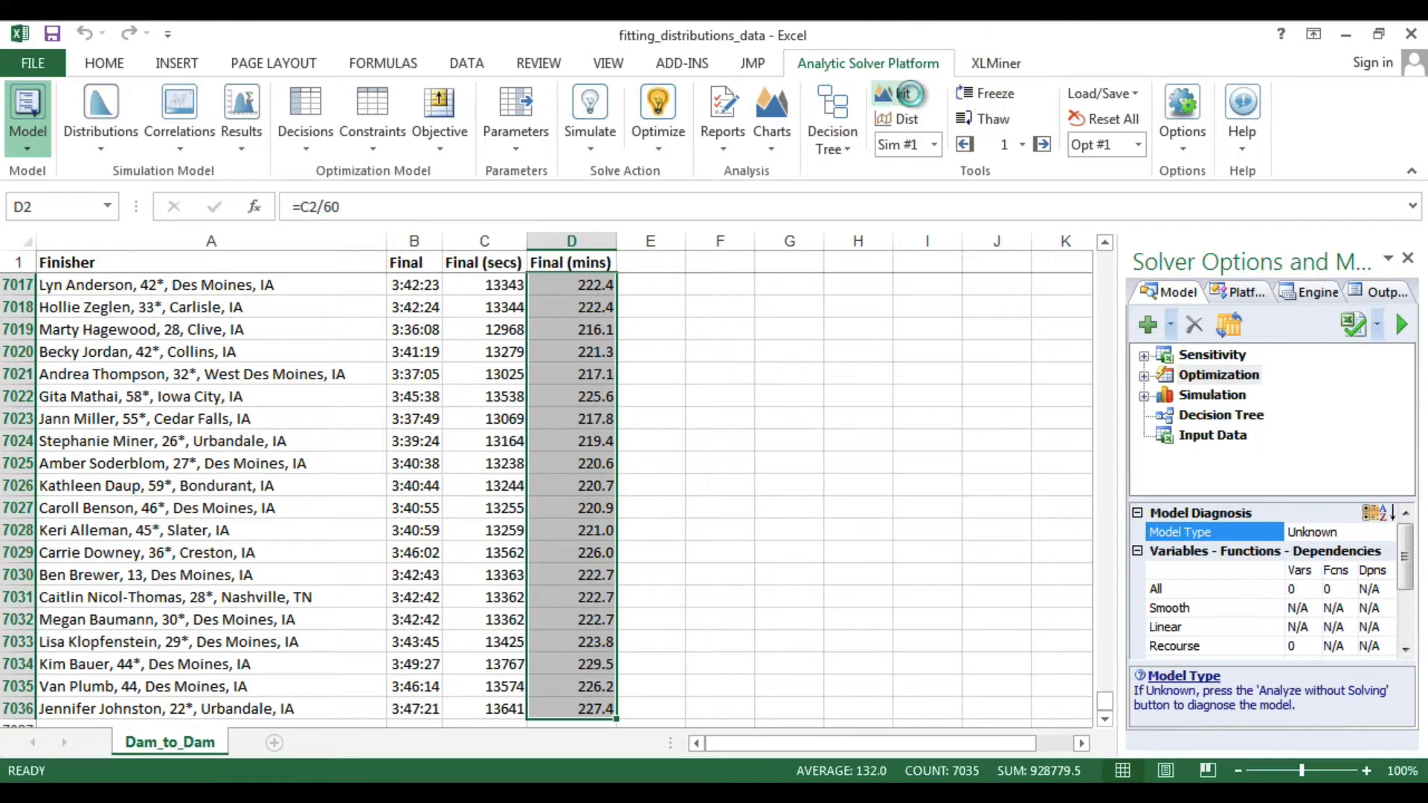
# Set up distribution fitting for $D$2:$D$7036 as continuous data with Kolmogorov-Smirnov
pyautogui.click(903, 93)
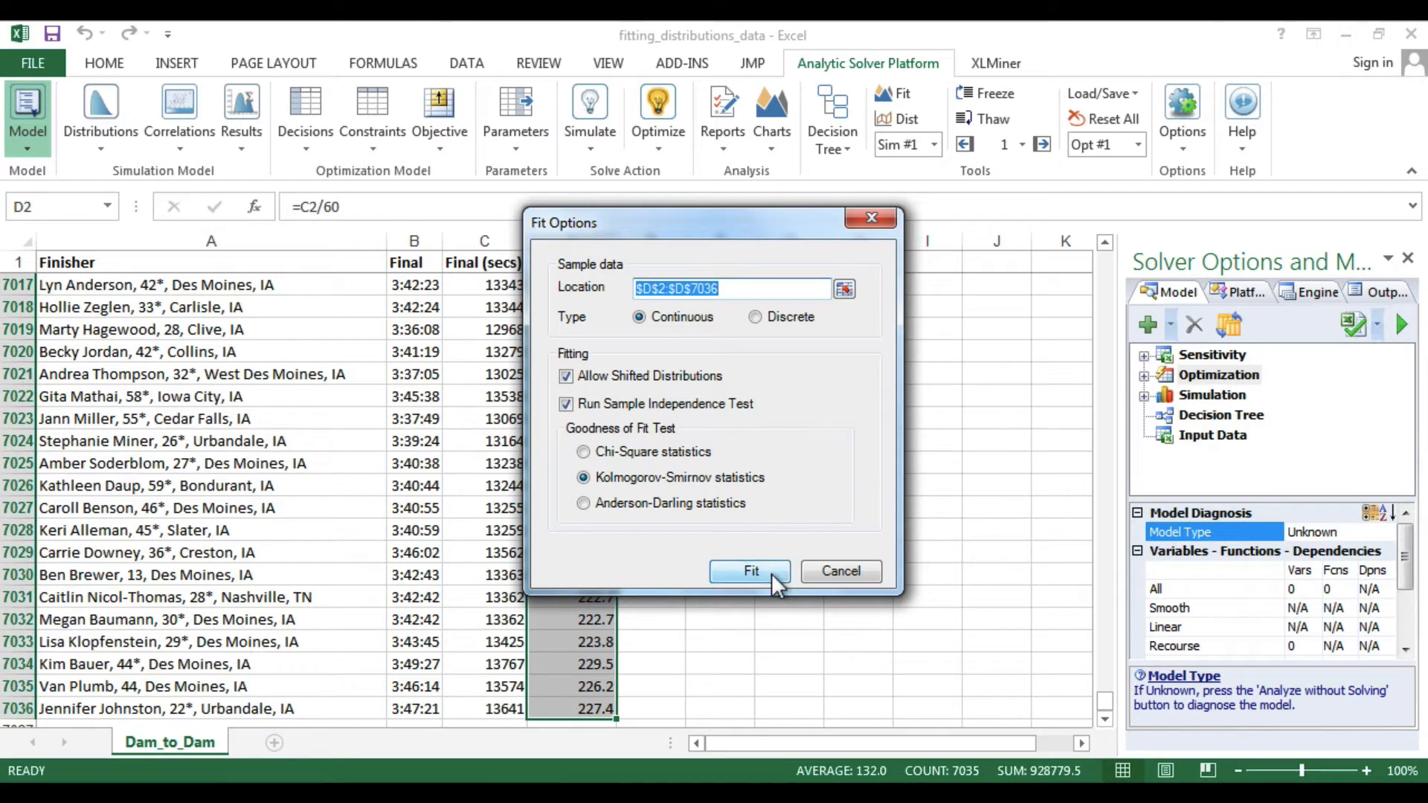
pyautogui.click(750, 571)
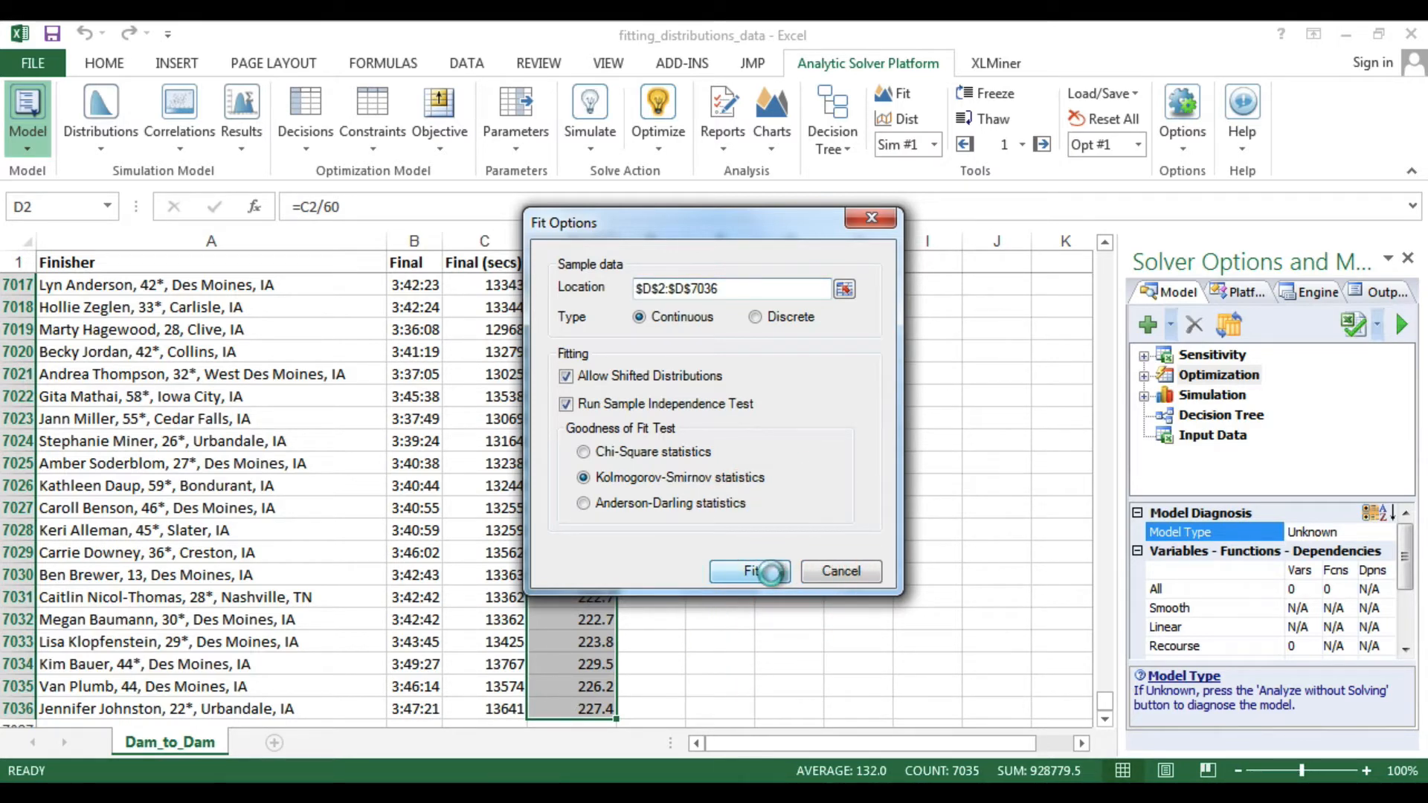
# Run the fit on the finish times, review the Erlang result, and close the results
pyautogui.click(750, 571)
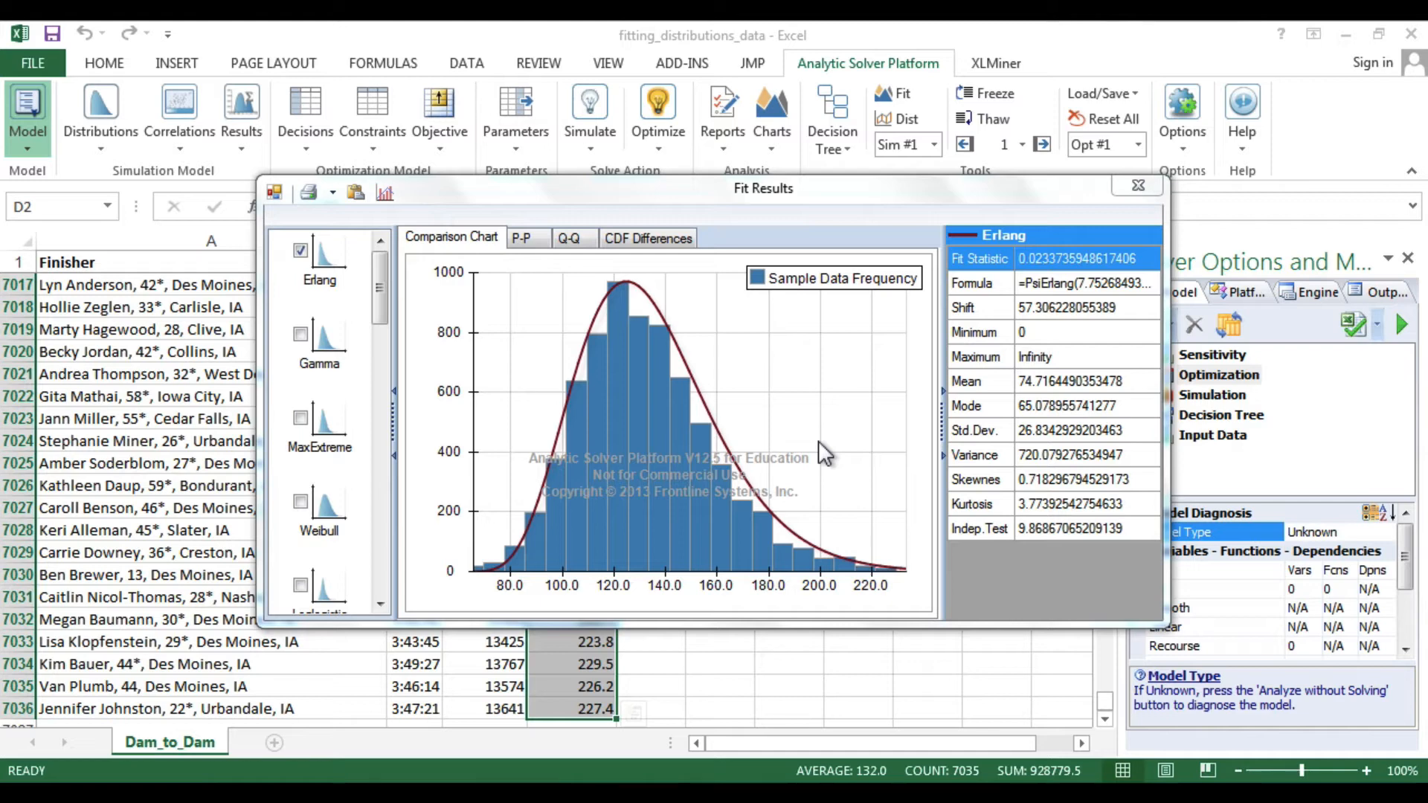
pyautogui.moveTo(1136, 186)
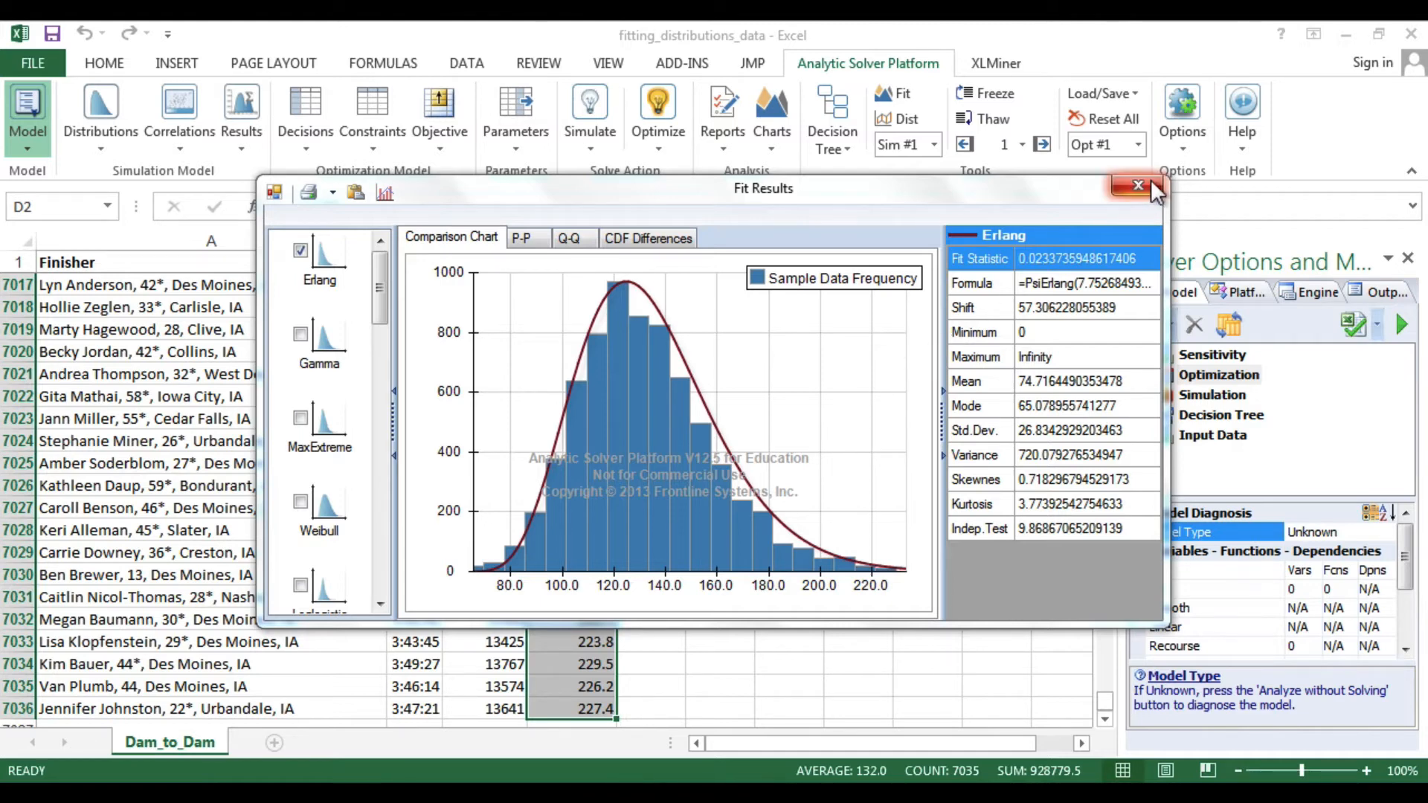
pyautogui.click(1136, 186)
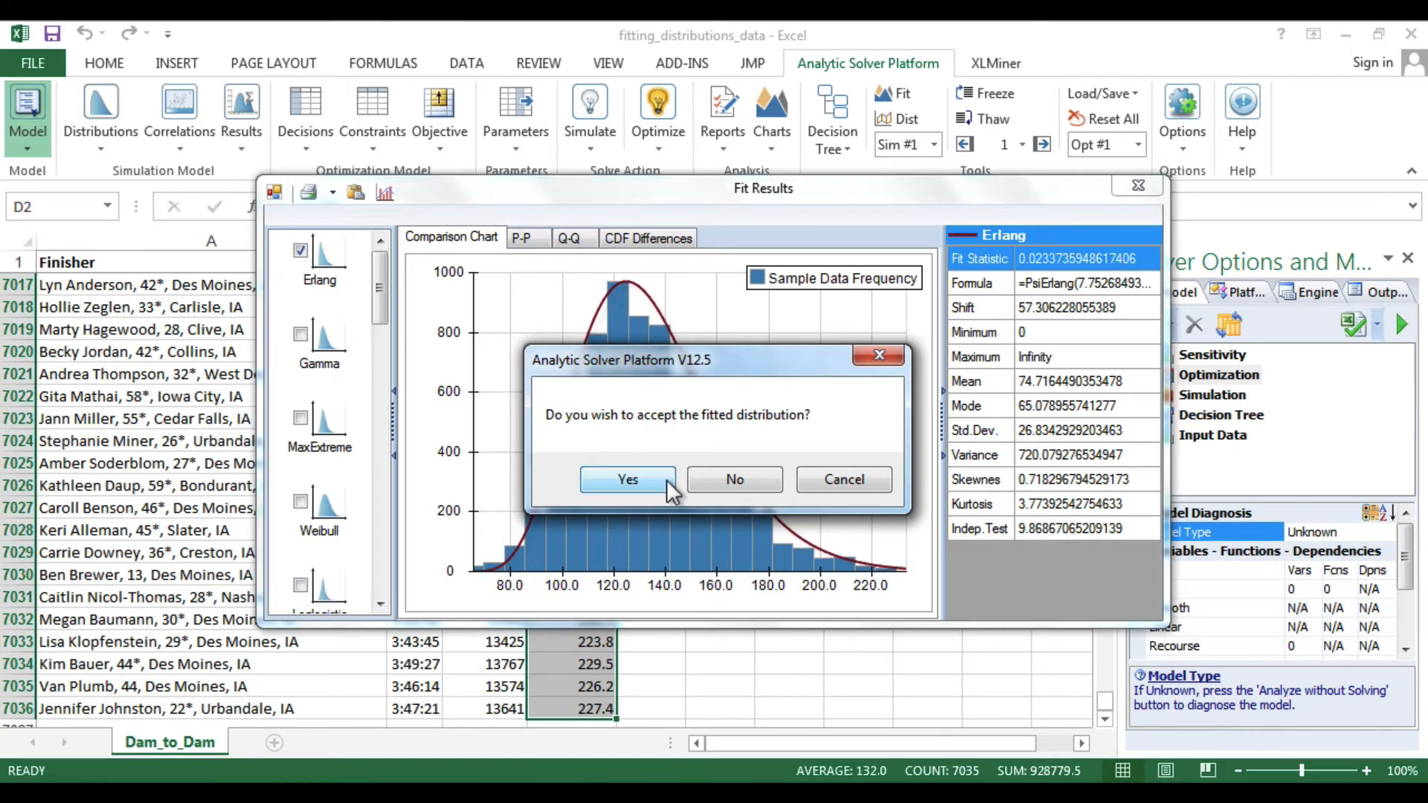
# Accept the Erlang fit, save it as PsiErlang(7.7527, 9.6375, shift 57.3062) in F7023
pyautogui.click(626, 479)
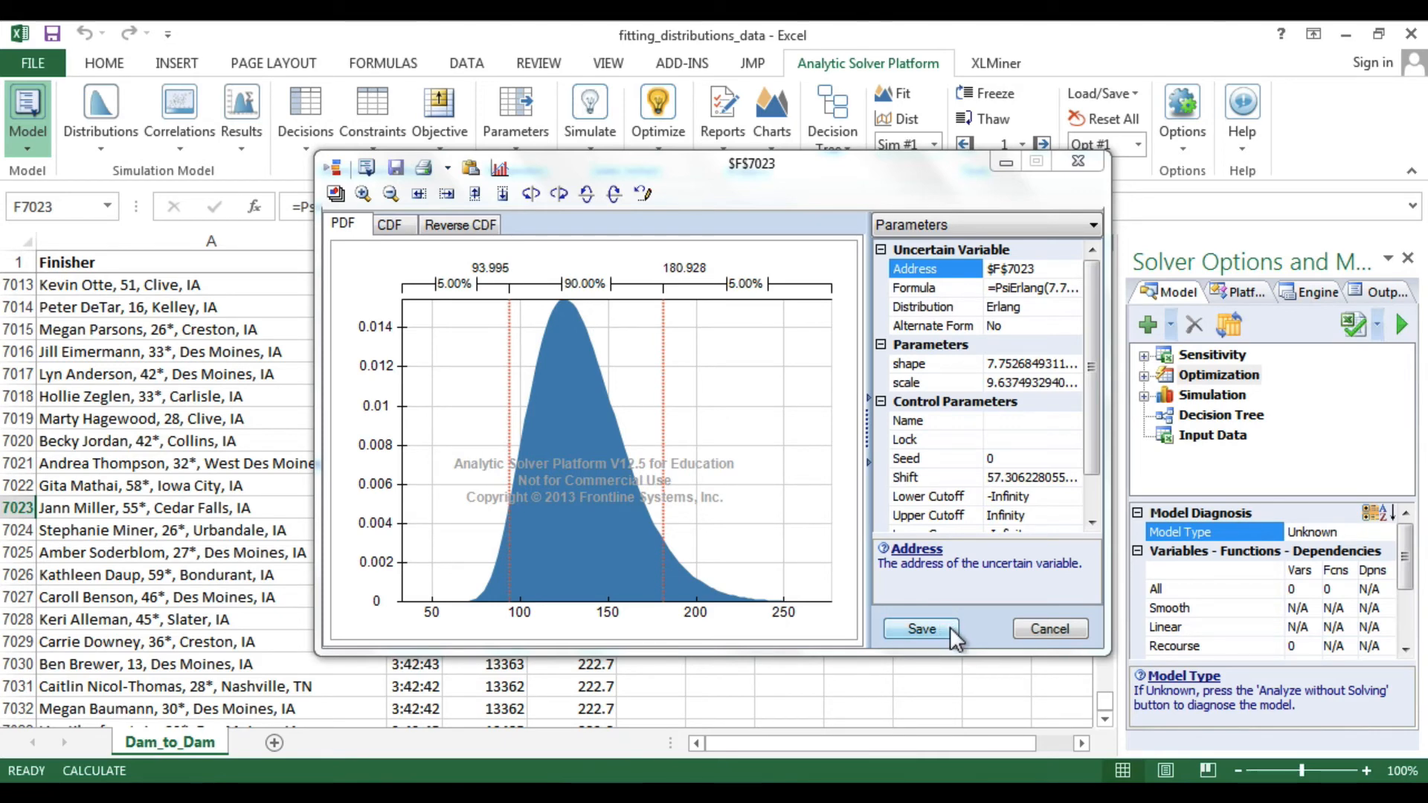
pyautogui.click(920, 627)
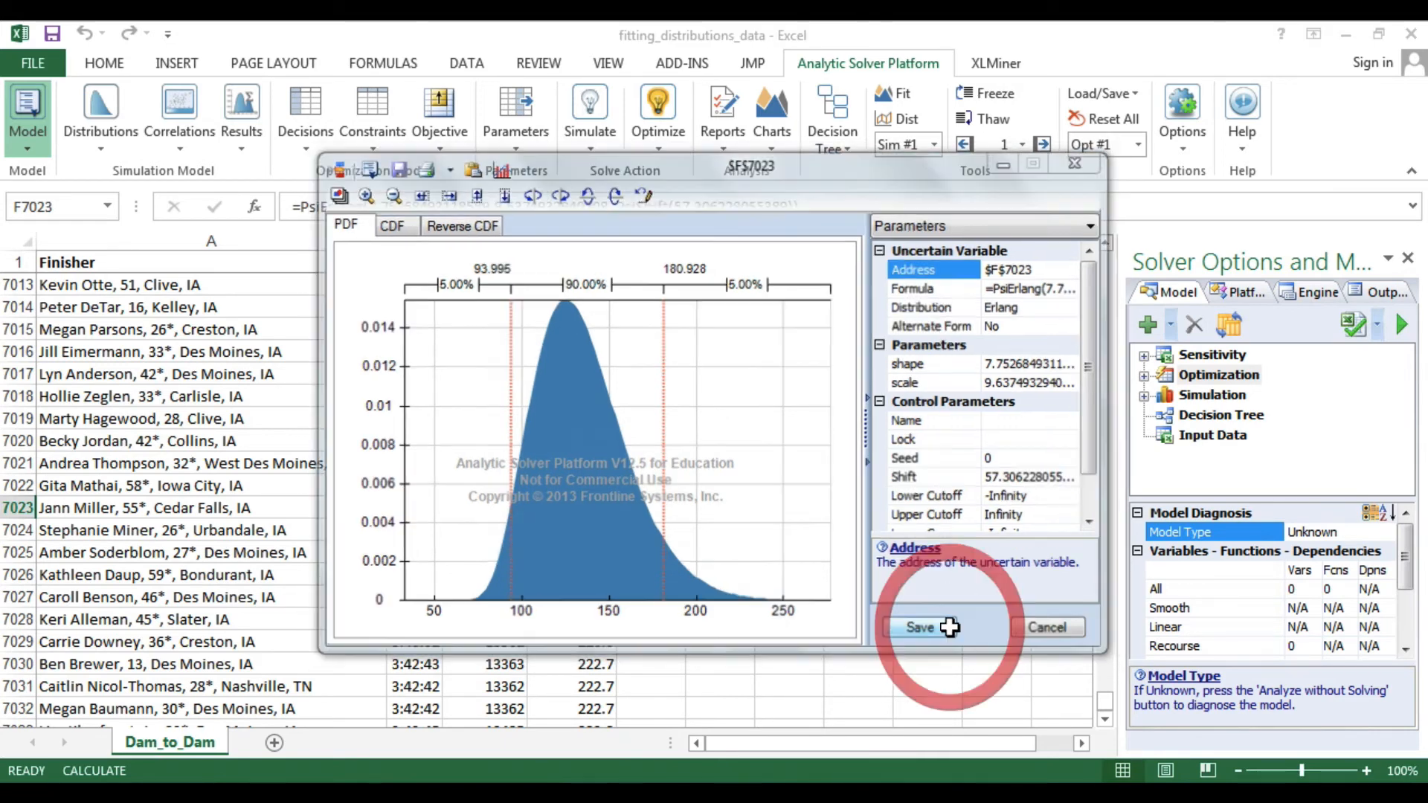
pyautogui.click(920, 628)
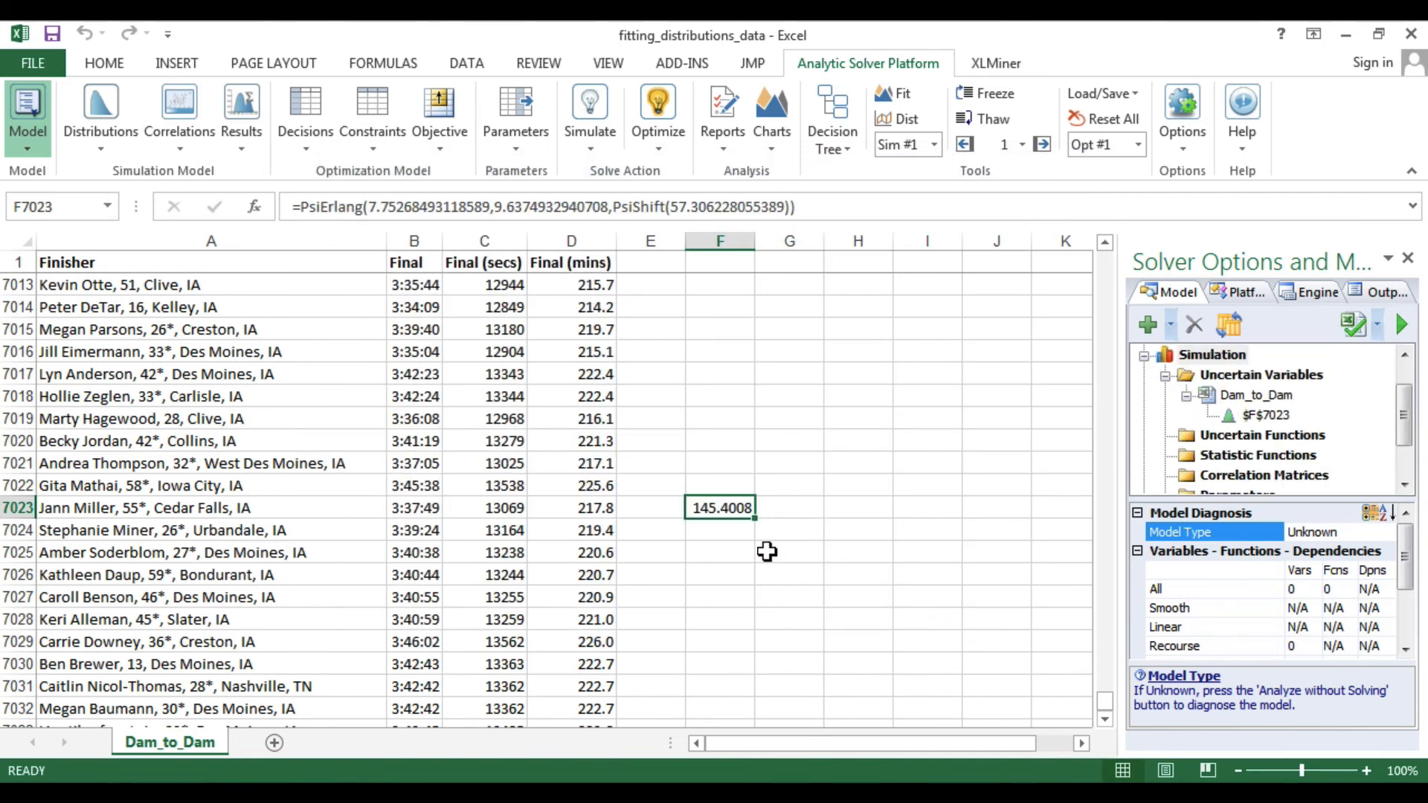
pyautogui.doubleClick(719, 507)
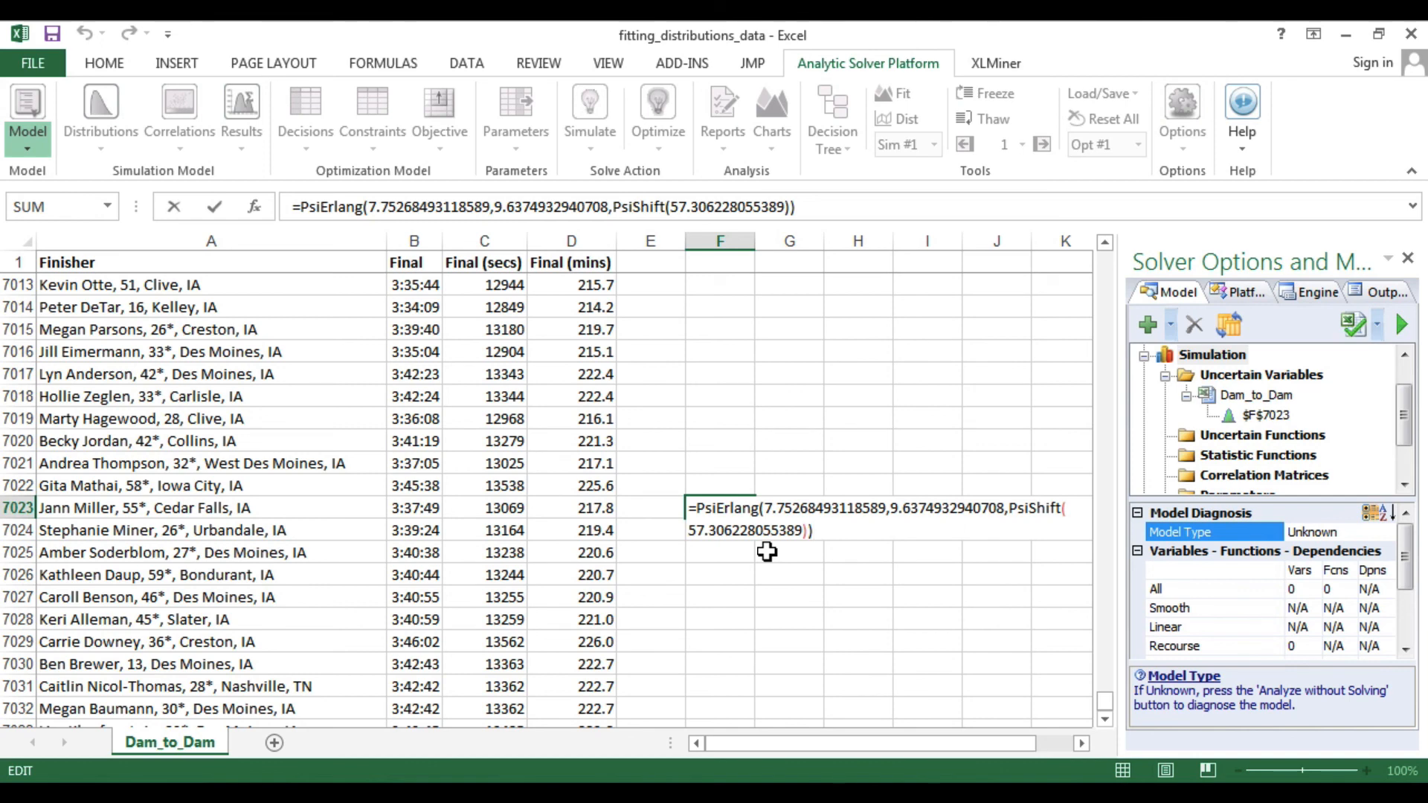